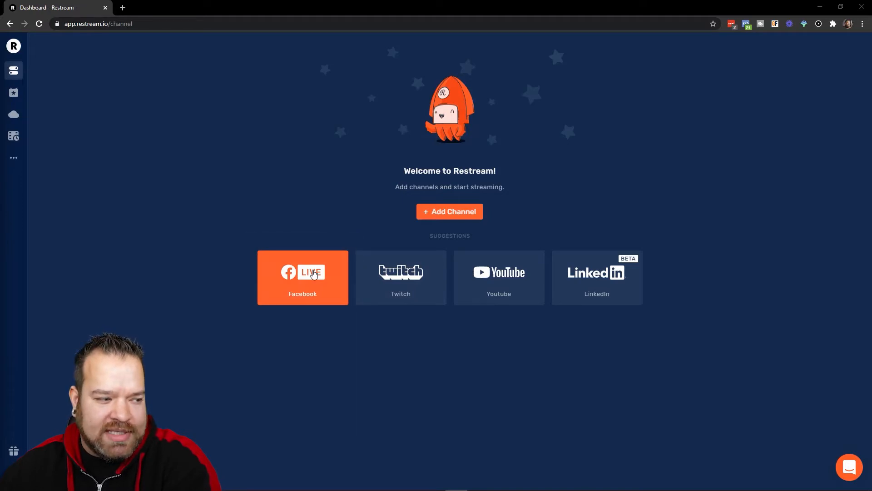
{"action": "mouse_move", "coordinate": [290, 290]}
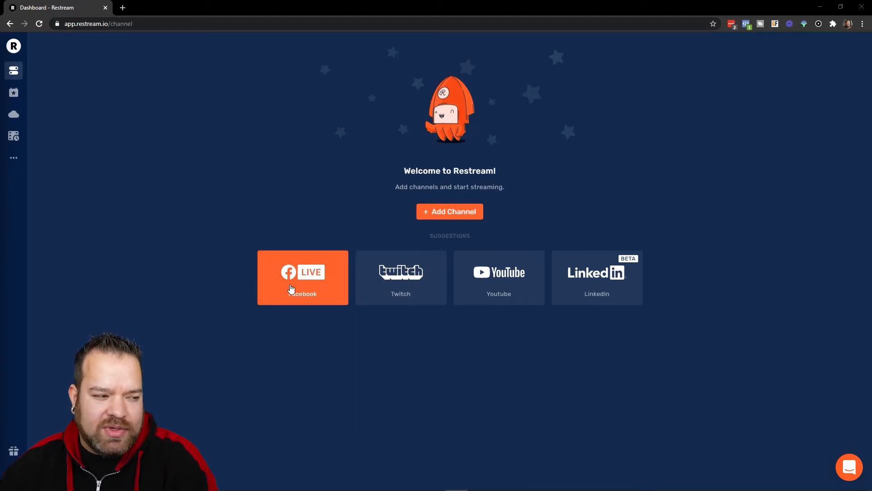
Connect Facebook and save it as a destination streaming to the personal profile
{"action": "left_click", "coordinate": [302, 277]}
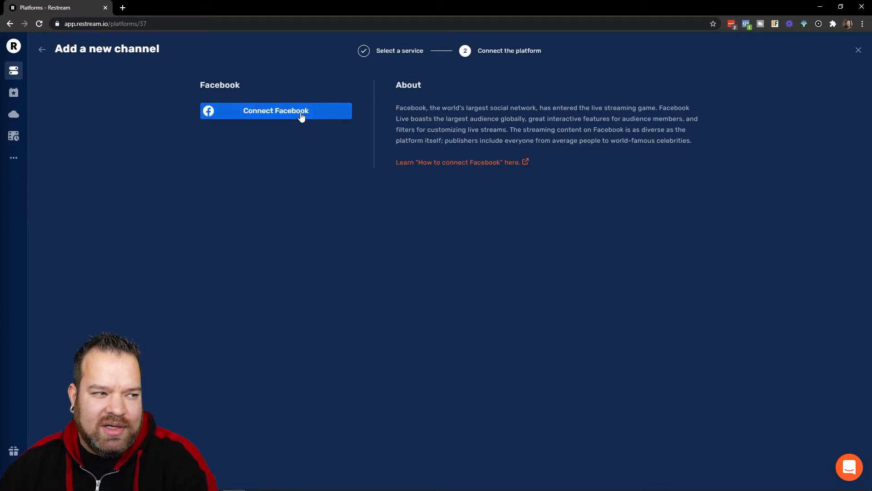
{"action": "left_click", "coordinate": [275, 110]}
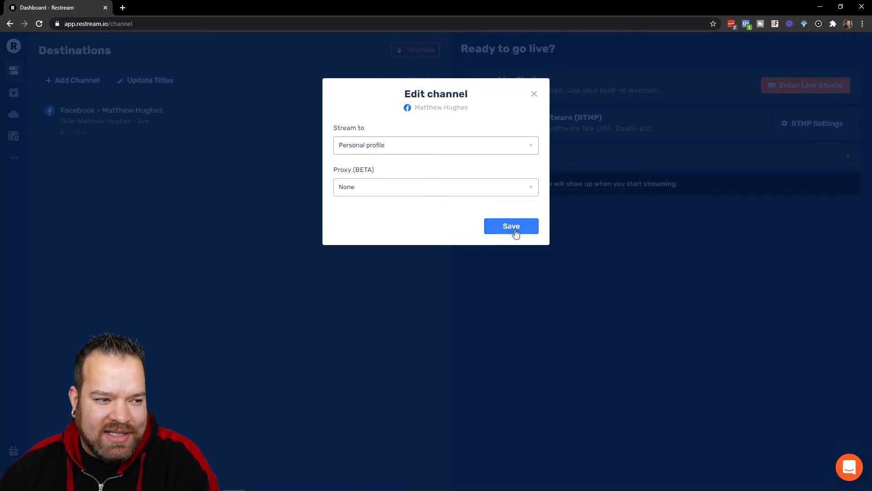
{"action": "left_click", "coordinate": [510, 226]}
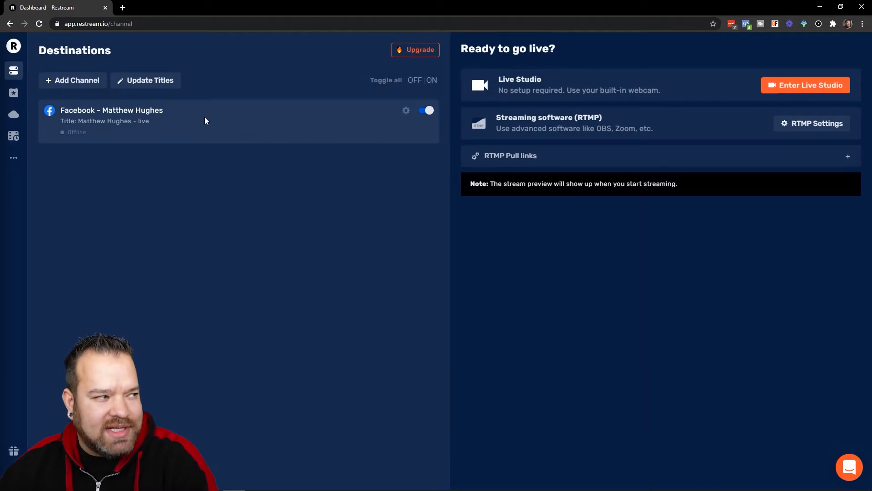
Connect Facebook again and save a destination streaming to the 'King of Video' public page
{"action": "left_click", "coordinate": [72, 80]}
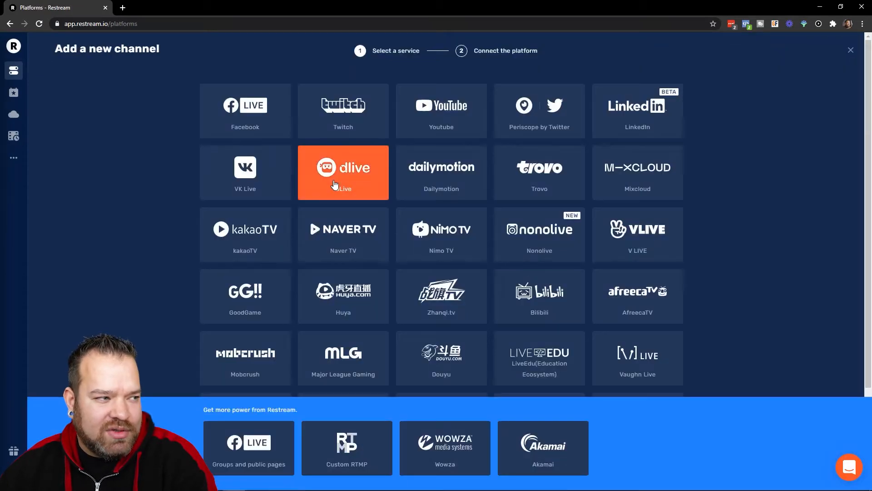
{"action": "left_click", "coordinate": [245, 110]}
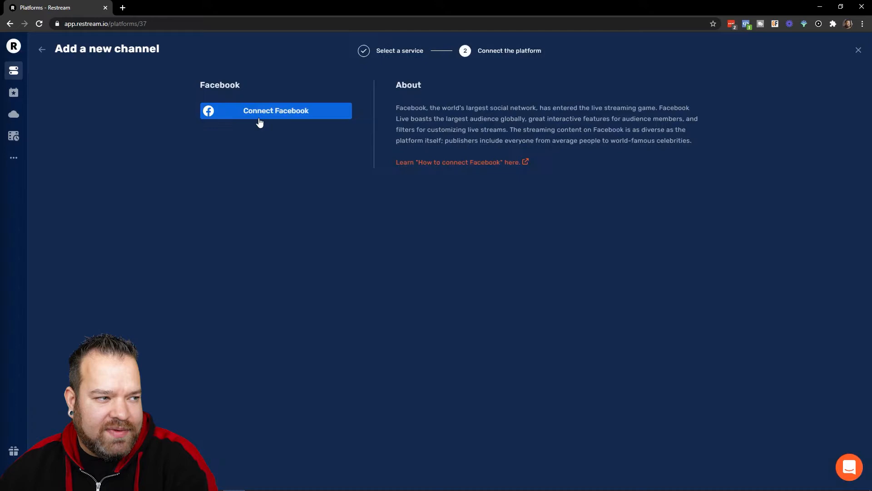
{"action": "left_click", "coordinate": [275, 110]}
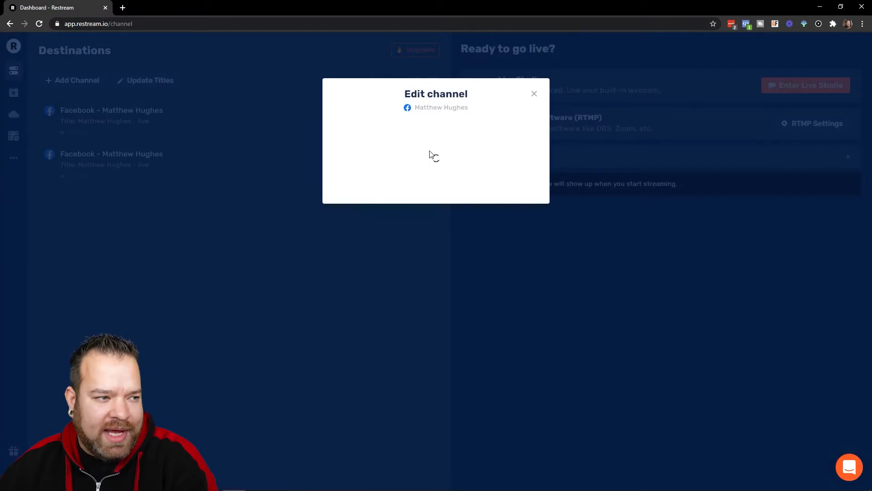
{"action": "left_click", "coordinate": [436, 146]}
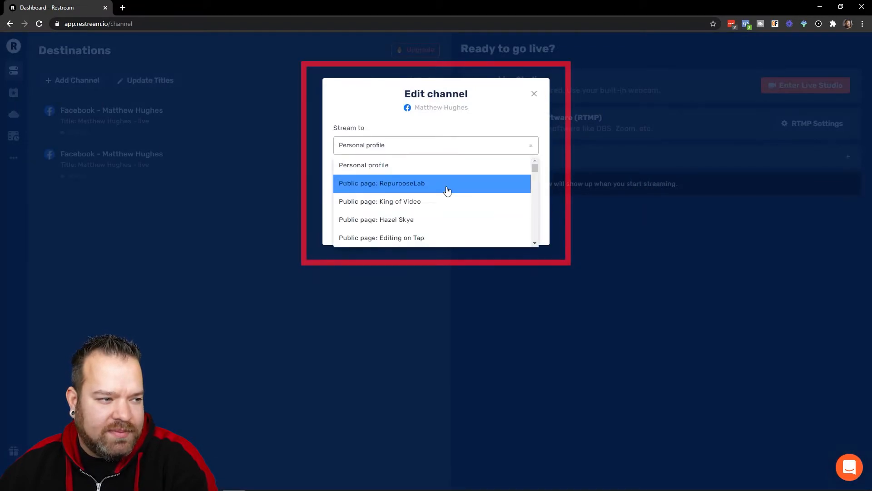
{"action": "left_click", "coordinate": [380, 201]}
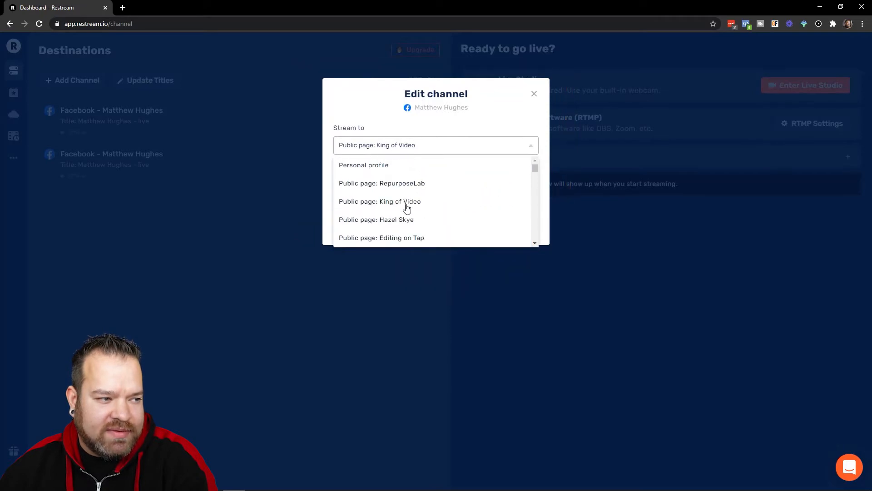
{"action": "left_click", "coordinate": [380, 201]}
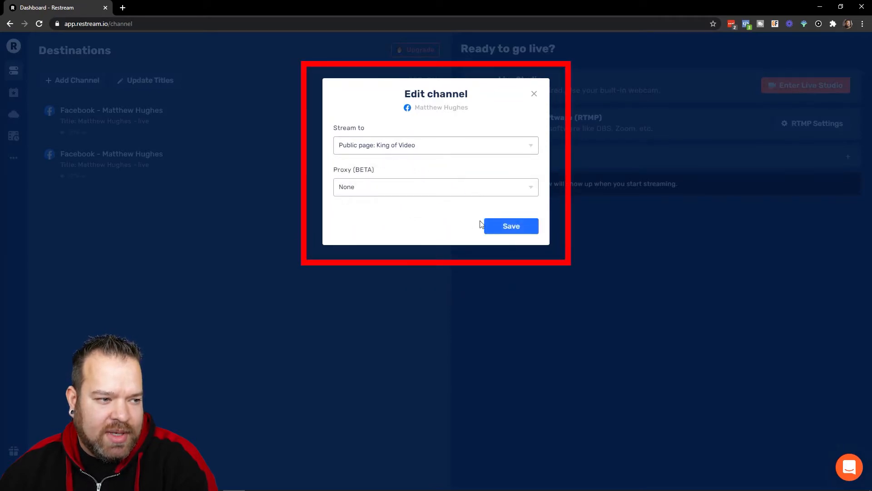
{"action": "left_click", "coordinate": [510, 226]}
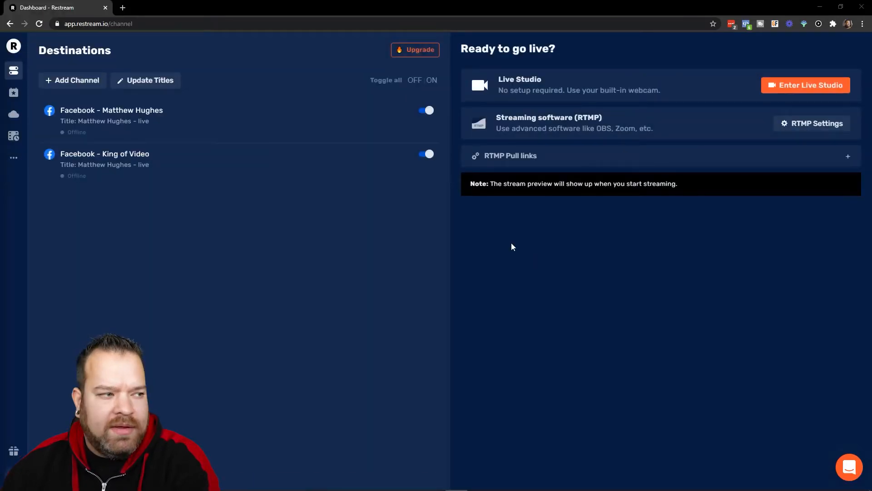
{"action": "left_click", "coordinate": [72, 80]}
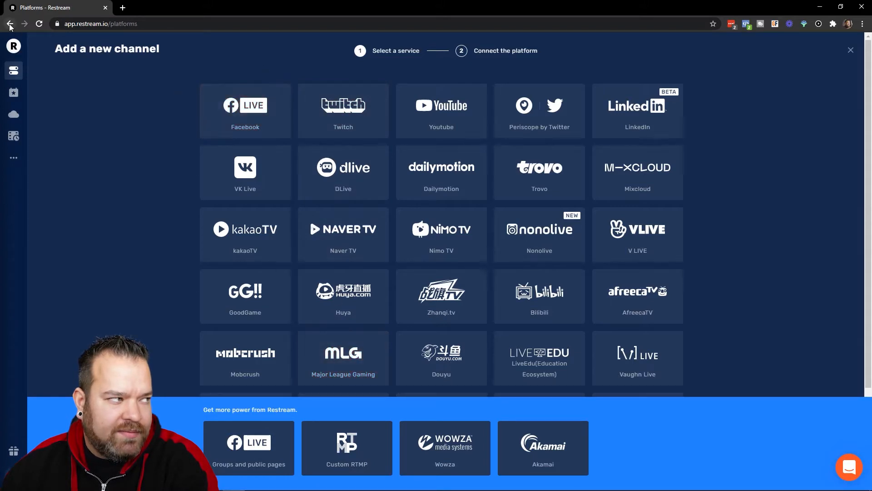
Save a Facebook destination streaming to the 'Grow Your Business with Video #VideoRebels' group
{"action": "left_click", "coordinate": [10, 23]}
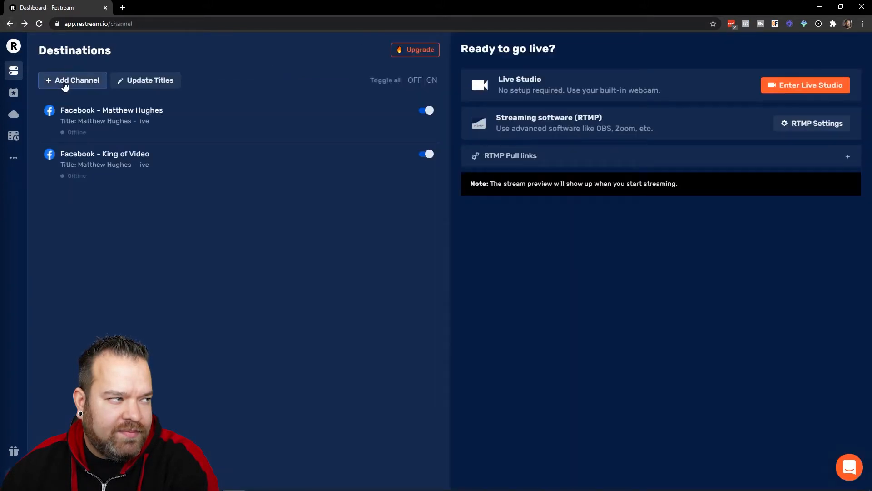
{"action": "left_click", "coordinate": [72, 80]}
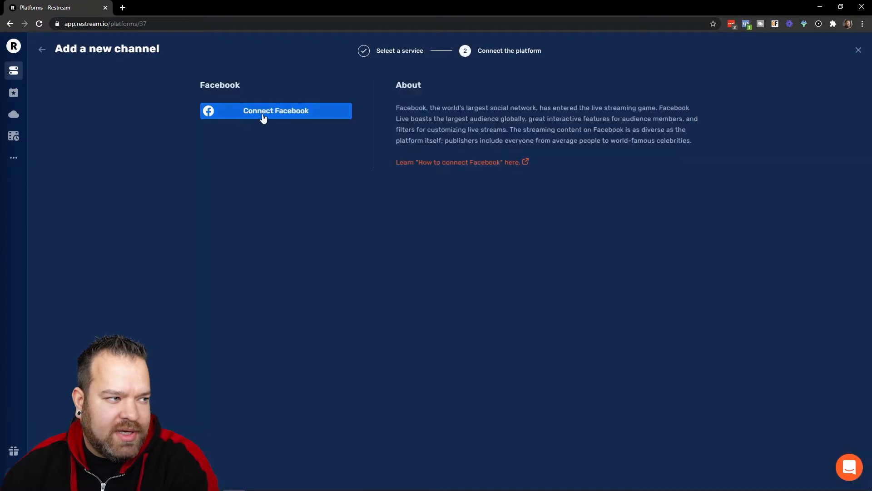
{"action": "left_click", "coordinate": [275, 110]}
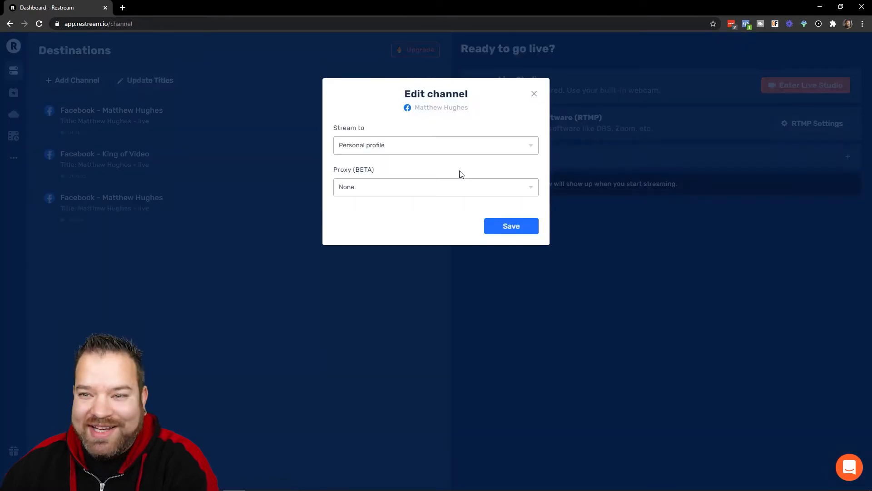
{"action": "left_click", "coordinate": [436, 145]}
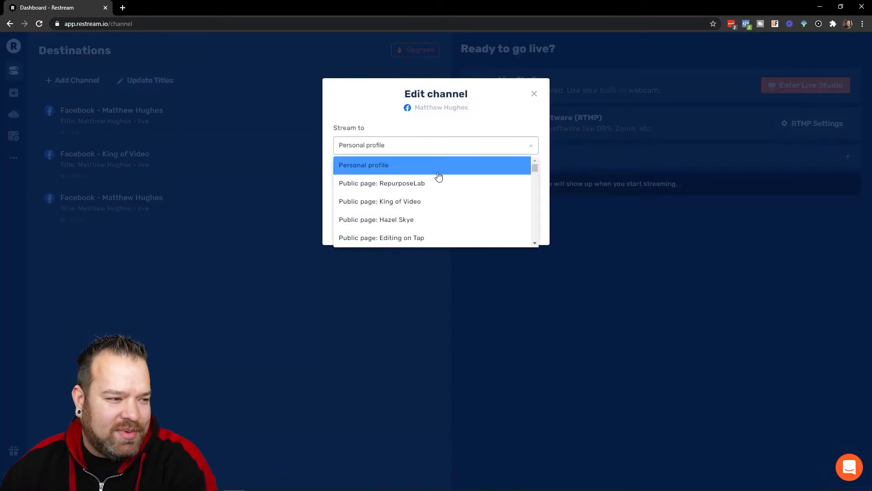
{"action": "scroll", "scroll_direction": "down", "scroll_amount": 3}
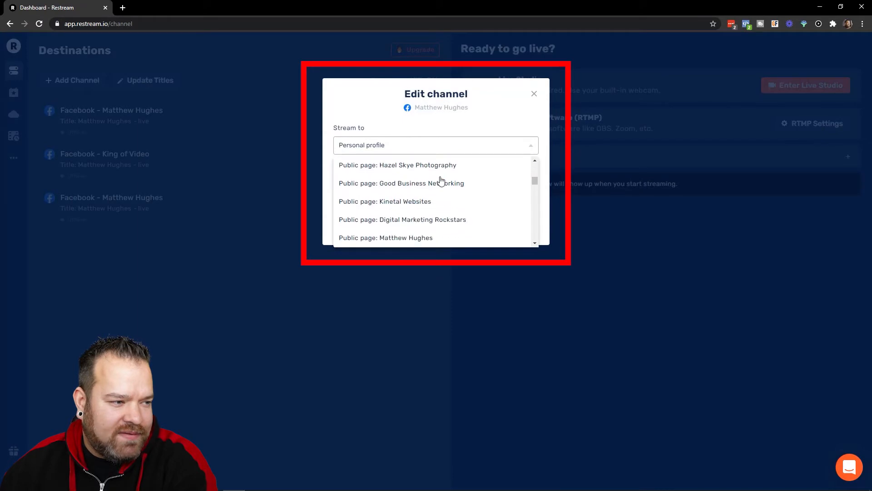
{"action": "scroll", "scroll_direction": "down", "scroll_amount": 3}
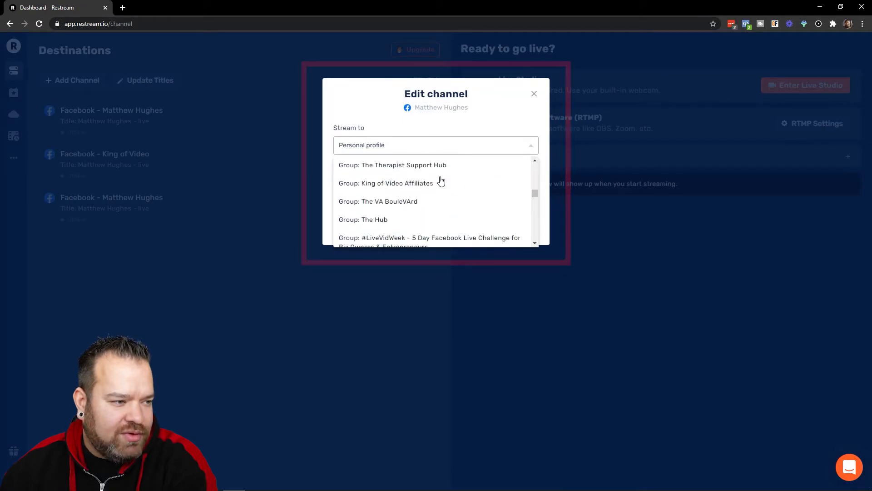
{"action": "scroll", "scroll_direction": "down", "scroll_amount": 3}
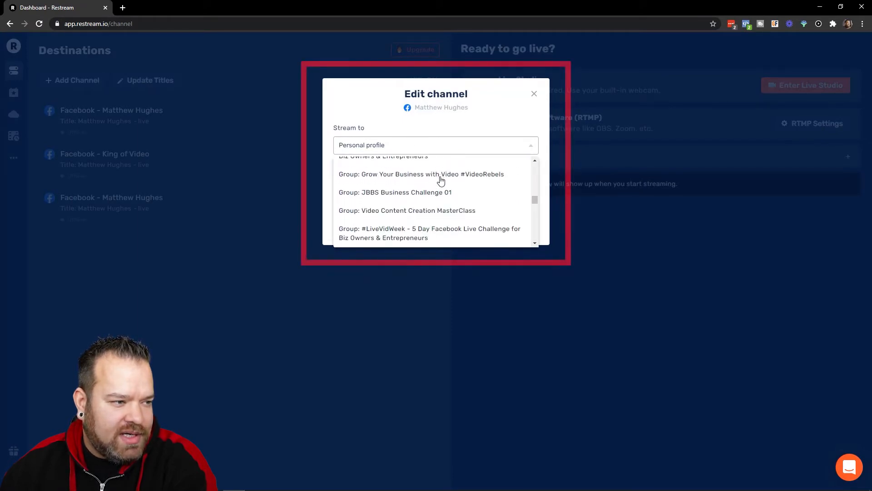
{"action": "left_click", "coordinate": [422, 174]}
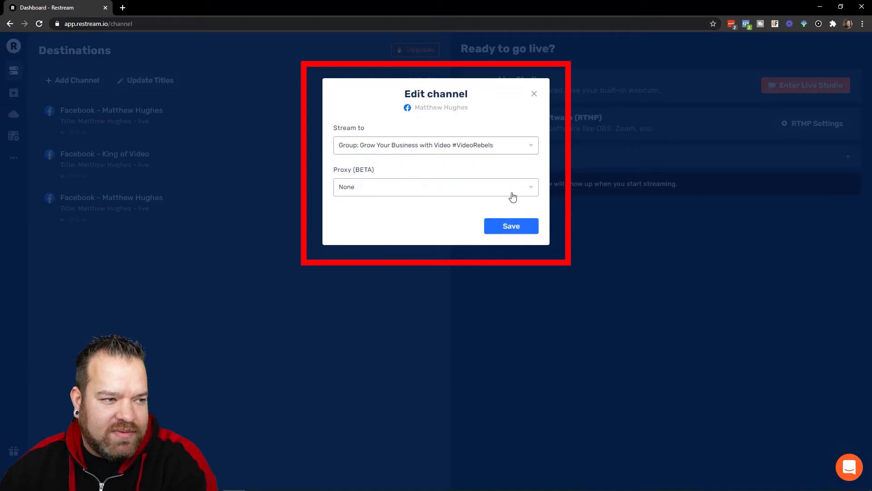
{"action": "left_click", "coordinate": [510, 226]}
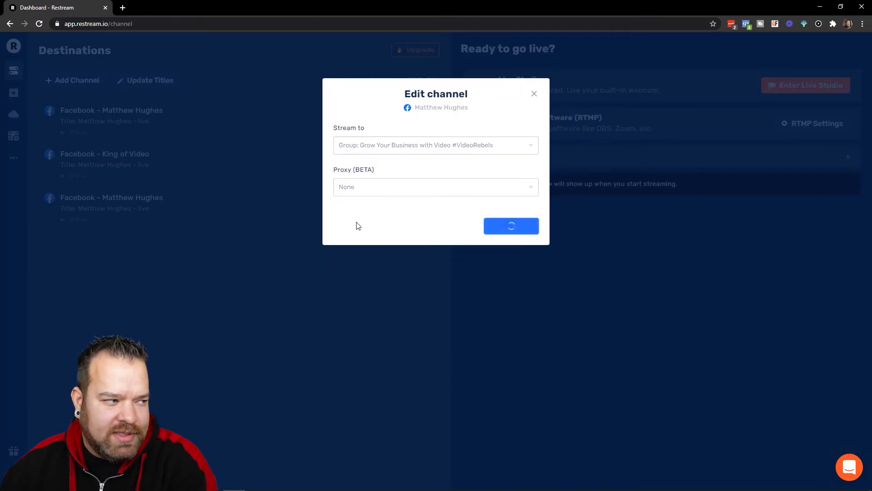
{"action": "left_click", "coordinate": [510, 226]}
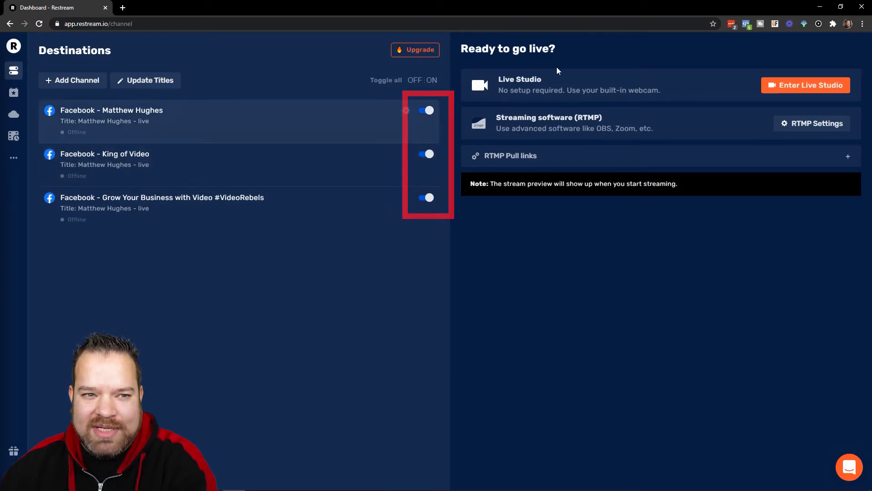
Open Live Studio, check the Captions panel, then return to Setup's Title field
{"action": "left_click", "coordinate": [805, 85]}
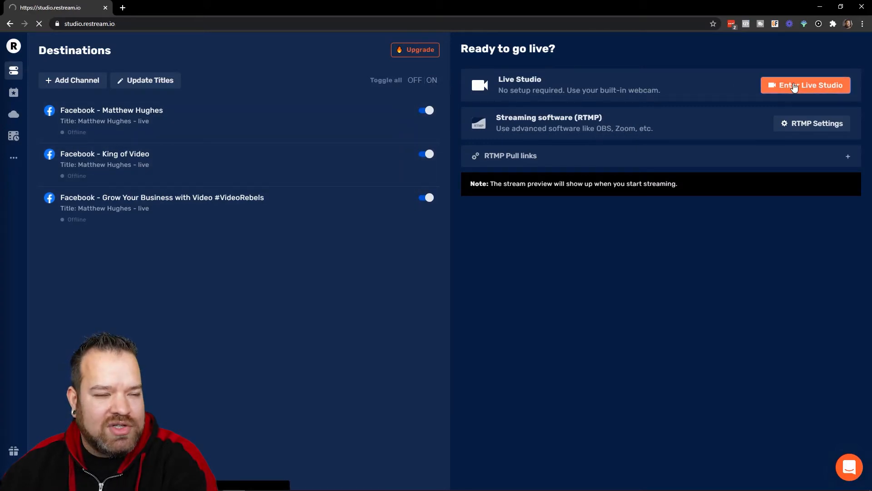
{"action": "left_click", "coordinate": [805, 85]}
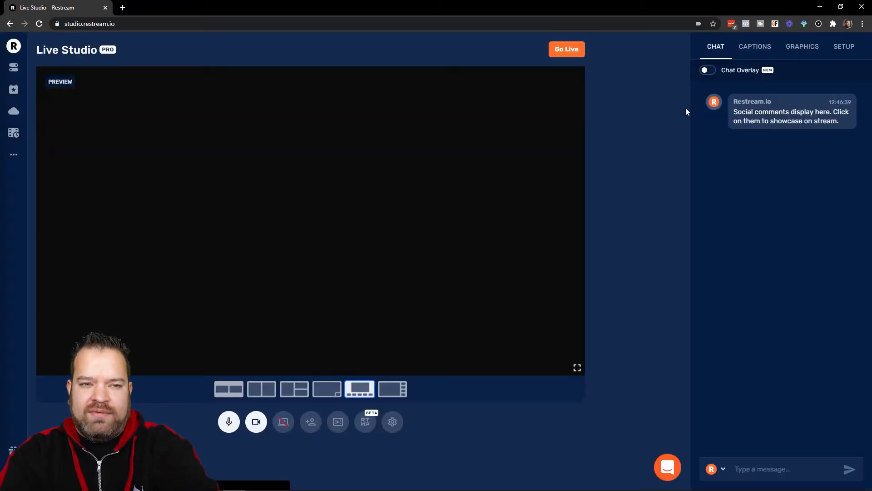
{"action": "left_click", "coordinate": [843, 47]}
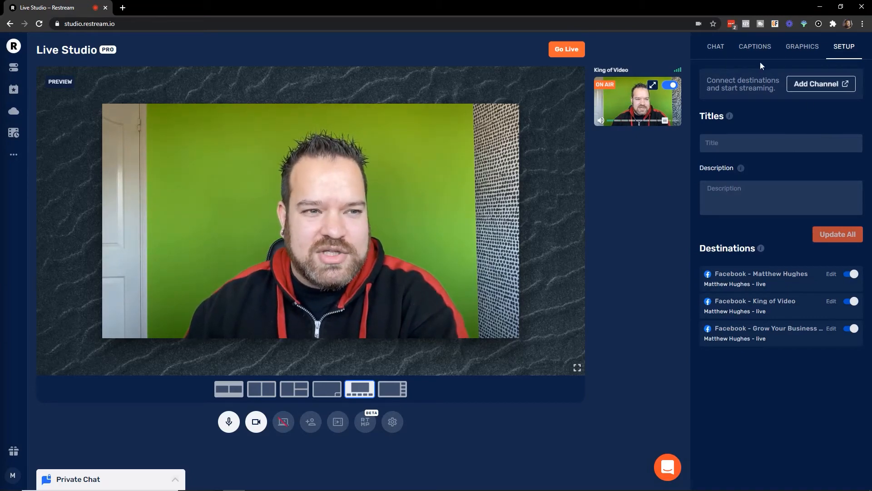
{"action": "left_click", "coordinate": [756, 47]}
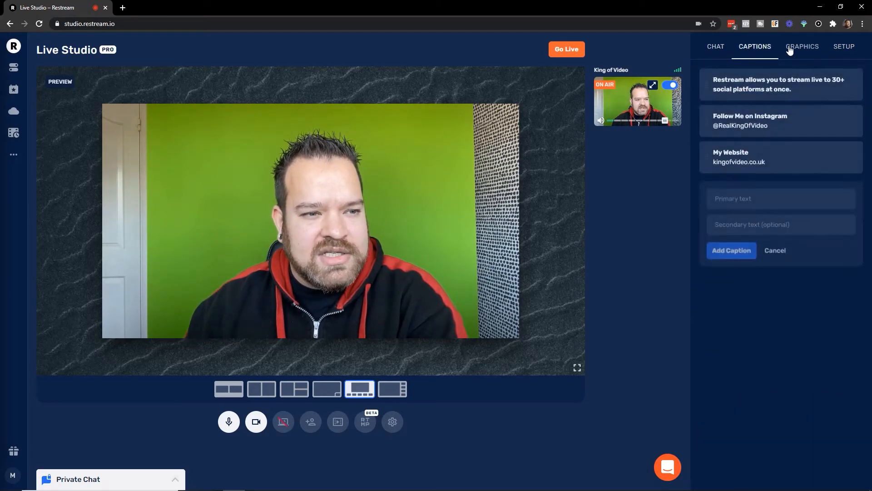
{"action": "left_click", "coordinate": [844, 46]}
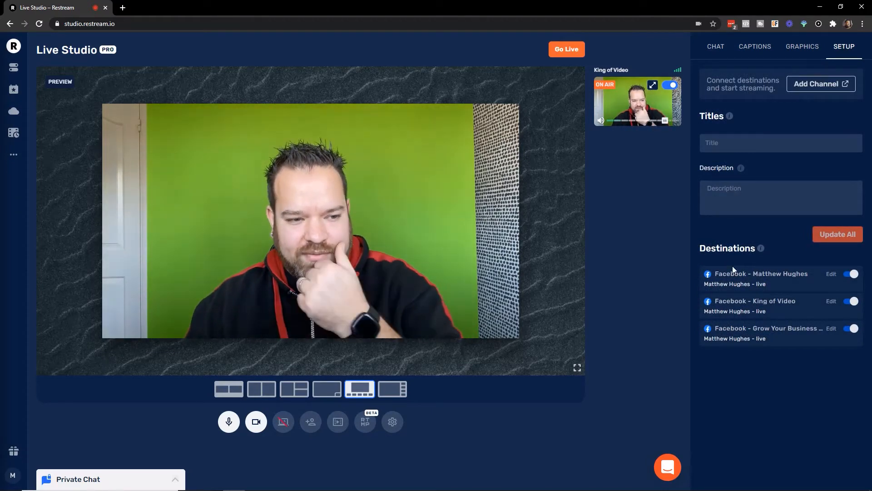
{"action": "left_click", "coordinate": [781, 142]}
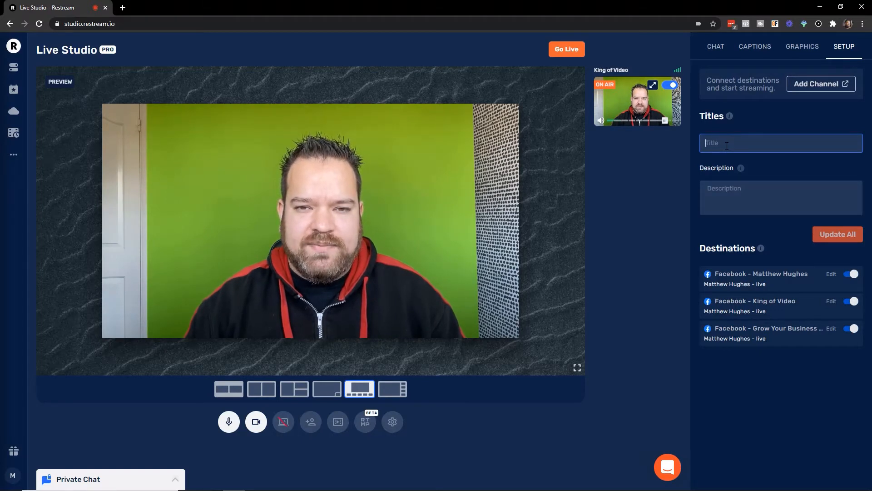
Enter 'Streaming to Multiple Destinations with Restream' as title and description, then show chat
{"action": "type", "text": "Streaming to Multiple Destinations with Restream"}
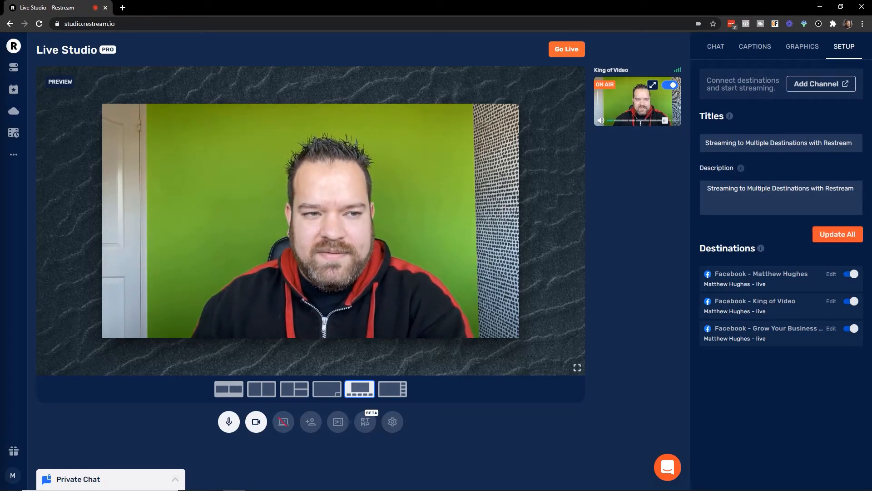
{"action": "left_click", "coordinate": [716, 46]}
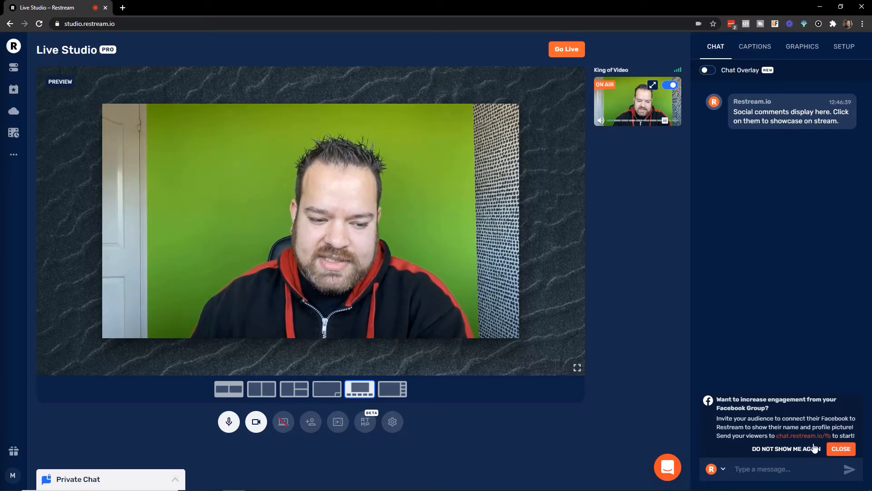
{"action": "mouse_move", "coordinate": [802, 436]}
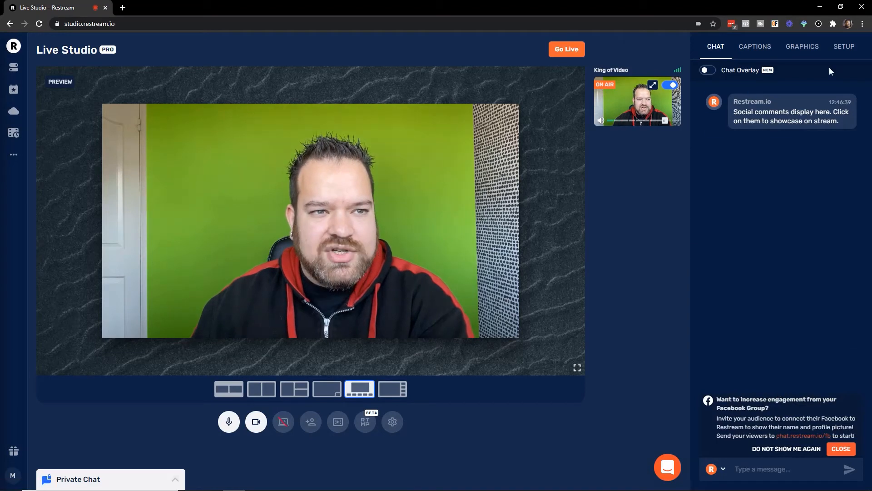
{"action": "left_click", "coordinate": [843, 46]}
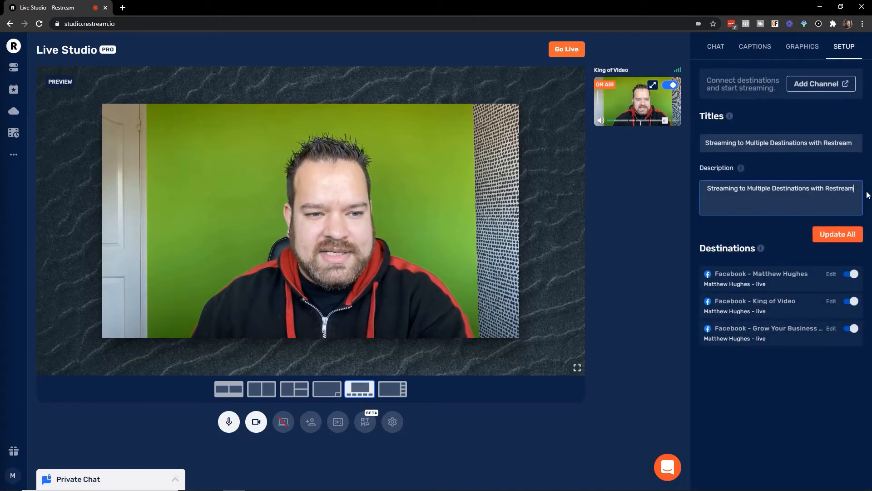
{"action": "type", "text": "https://chat.restream.io/fb"}
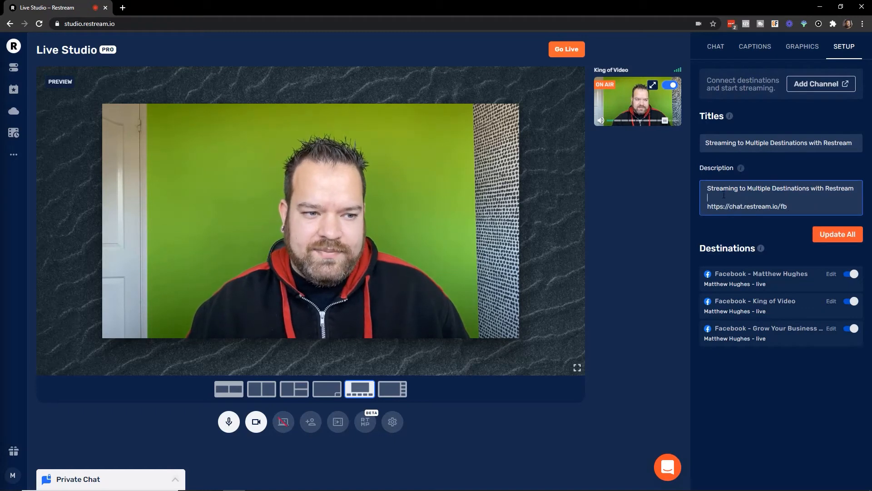
{"action": "type", "text": "If you want to show"}
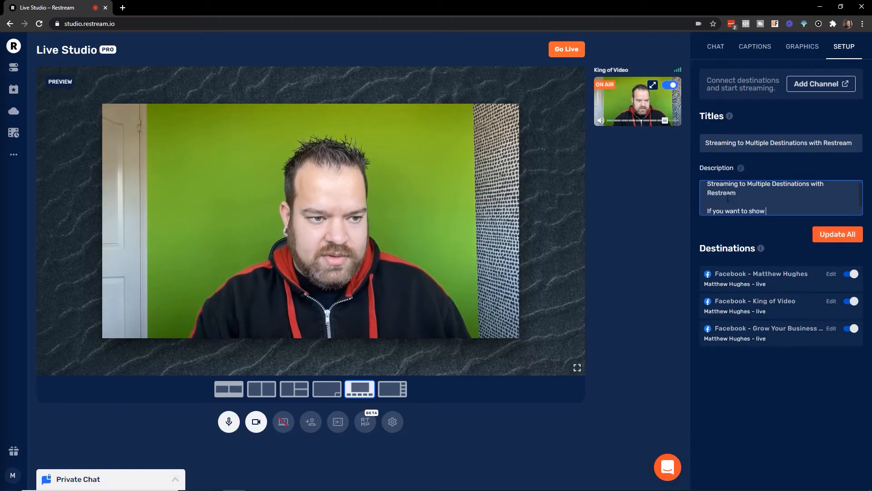
{"action": "type", "text": "me to see your name and profile picture in the comments,"}
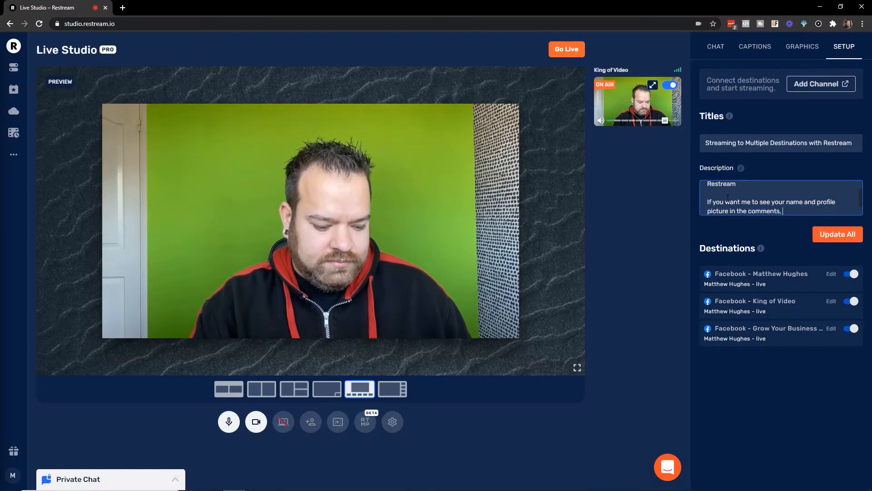
{"action": "type", "text": "click here to give Restream permission."}
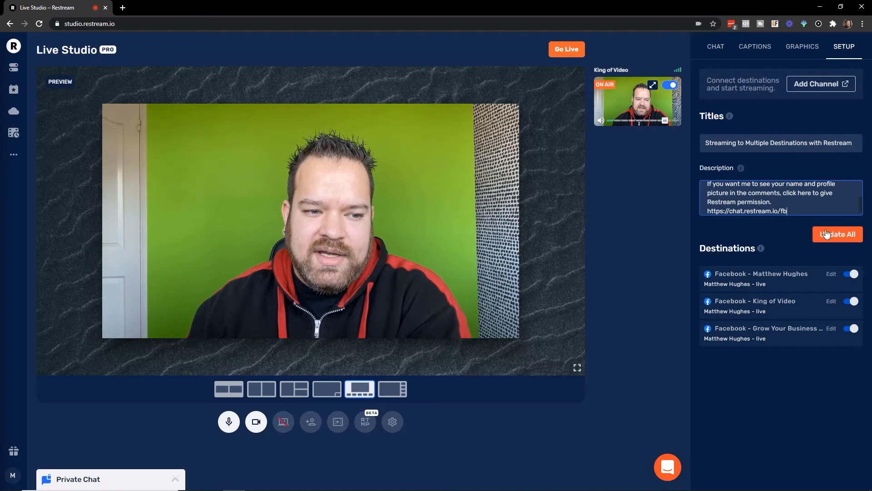
{"action": "left_click", "coordinate": [837, 234]}
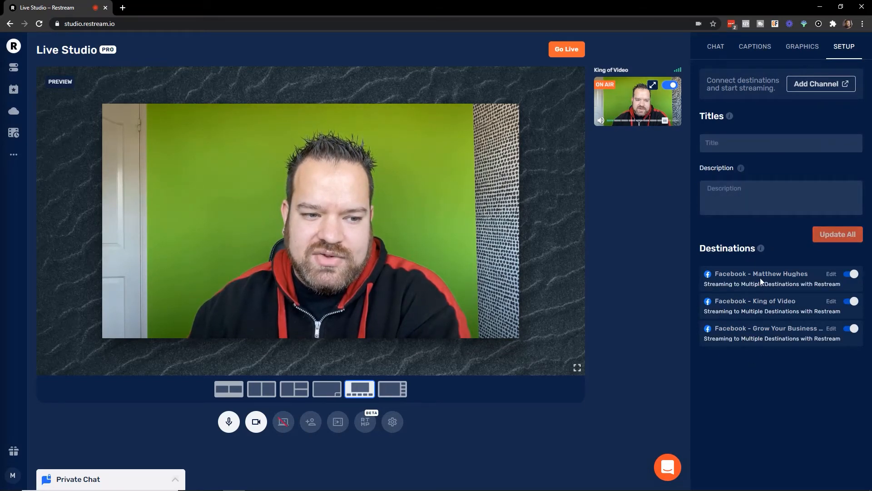
{"action": "mouse_move", "coordinate": [627, 166]}
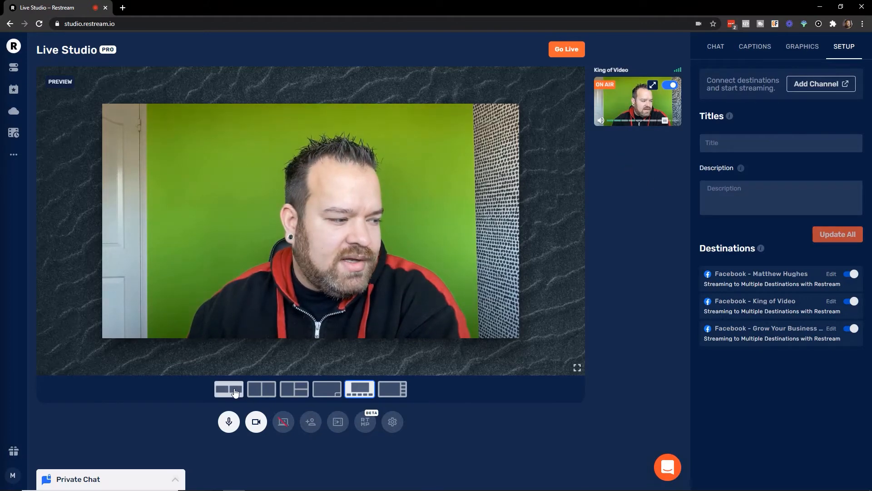
Switch to the full-frame single-camera layout and go live
{"action": "left_click", "coordinate": [228, 389]}
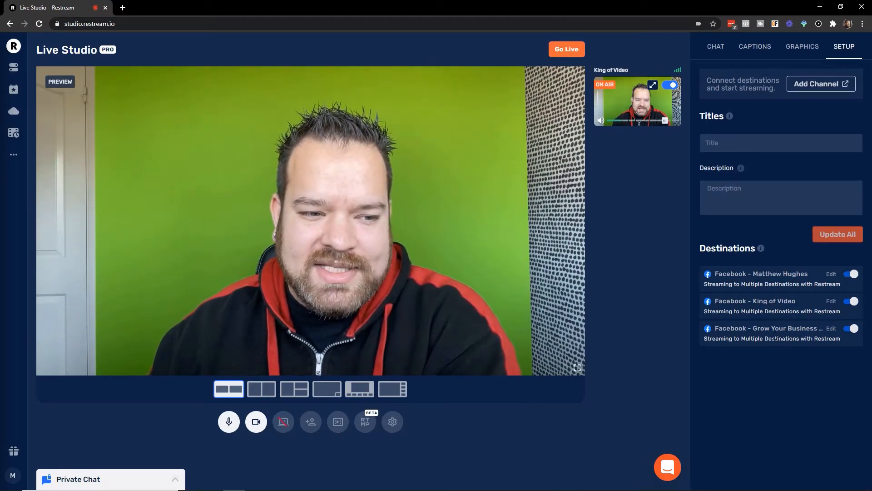
{"action": "left_click", "coordinate": [566, 49]}
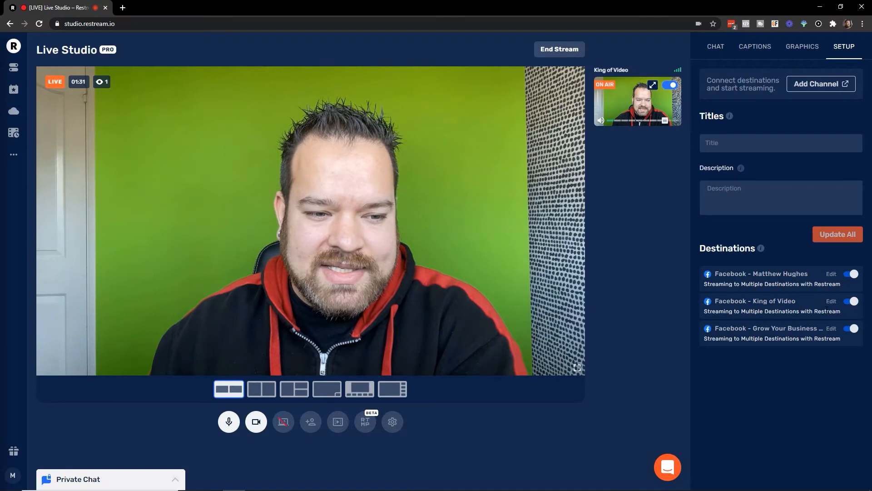
{"action": "mouse_move", "coordinate": [857, 285]}
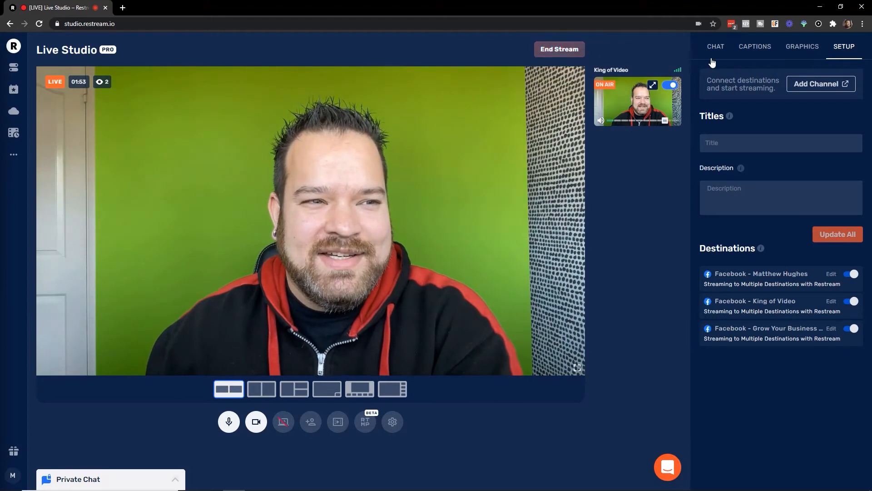
Show a viewer's audio comment on stream, then end the broadcast and confirm
{"action": "left_click", "coordinate": [716, 47]}
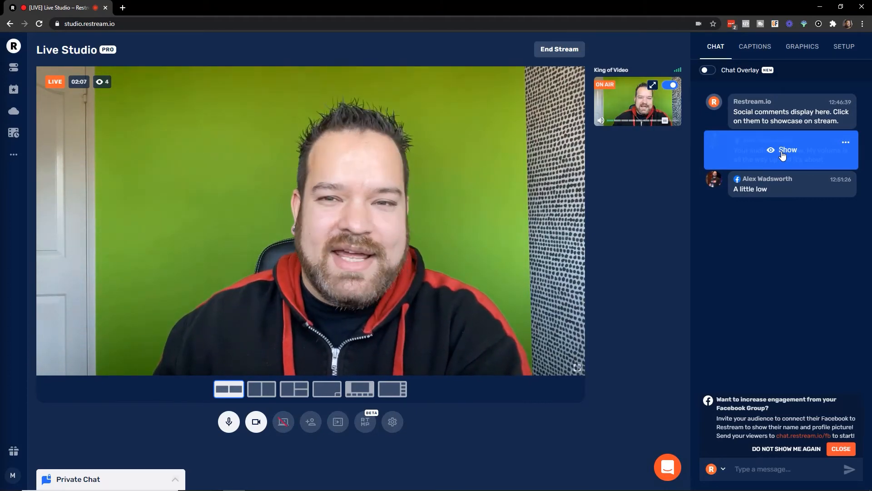
{"action": "left_click", "coordinate": [788, 150]}
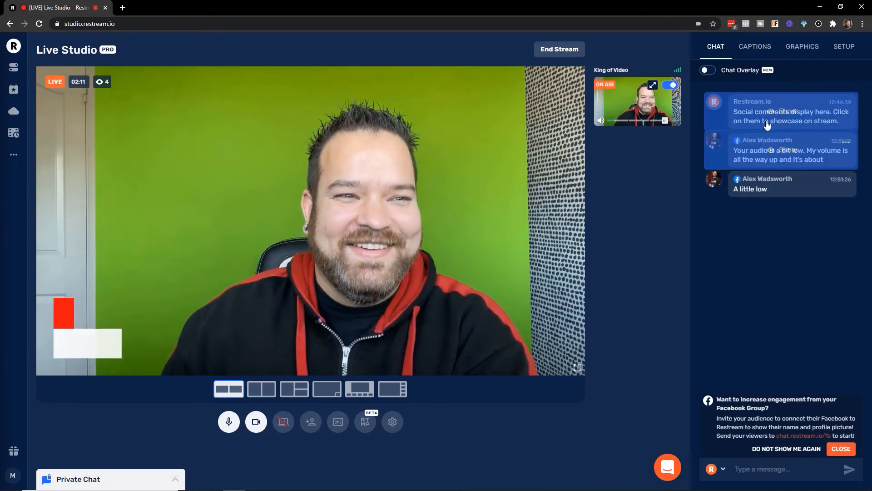
{"action": "left_click", "coordinate": [559, 49]}
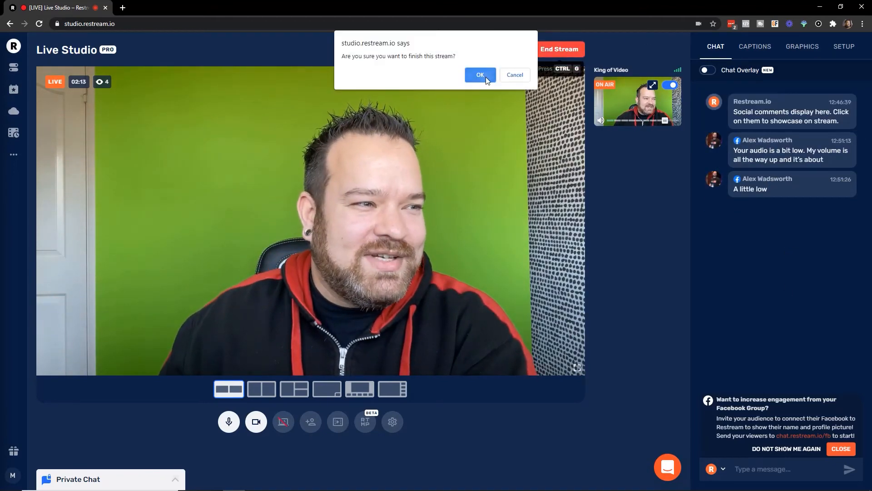
{"action": "left_click", "coordinate": [480, 75]}
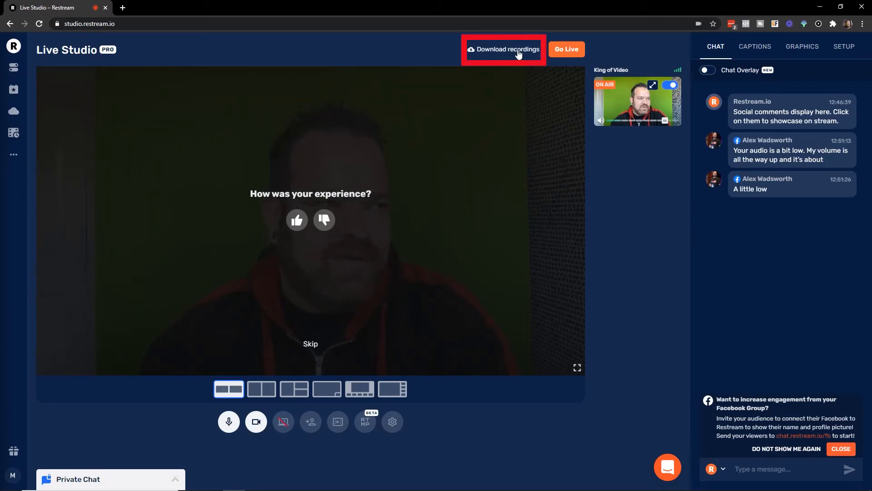
{"action": "left_click", "coordinate": [504, 49]}
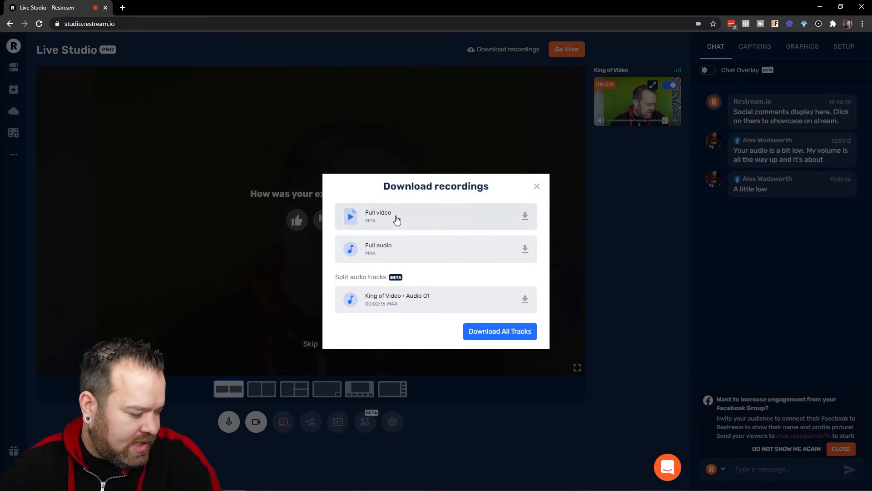
{"action": "mouse_move", "coordinate": [367, 226]}
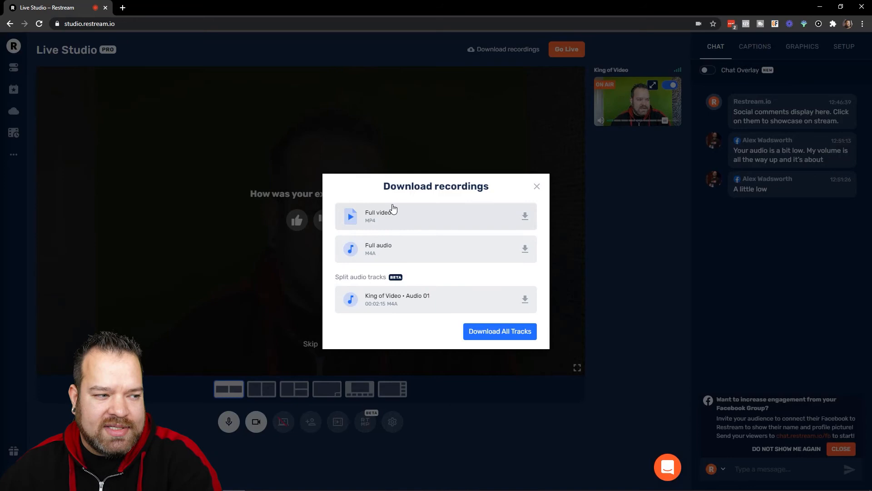
{"action": "mouse_move", "coordinate": [439, 198]}
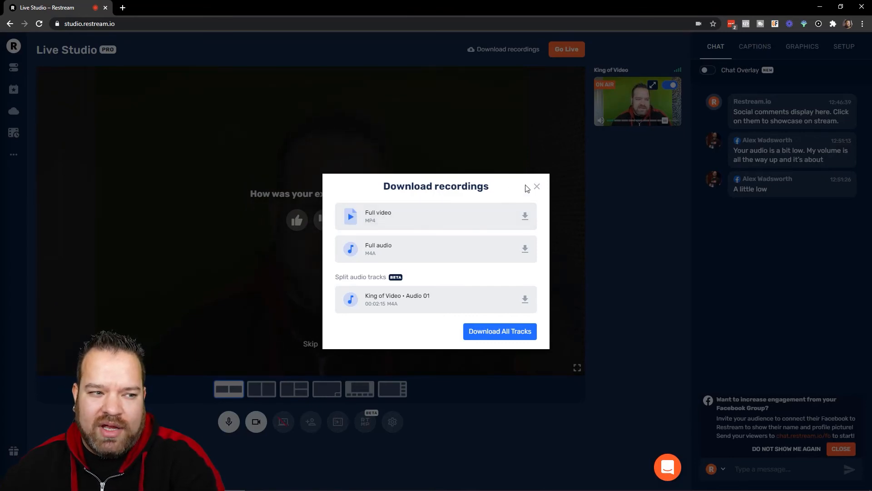
{"action": "left_click", "coordinate": [536, 186]}
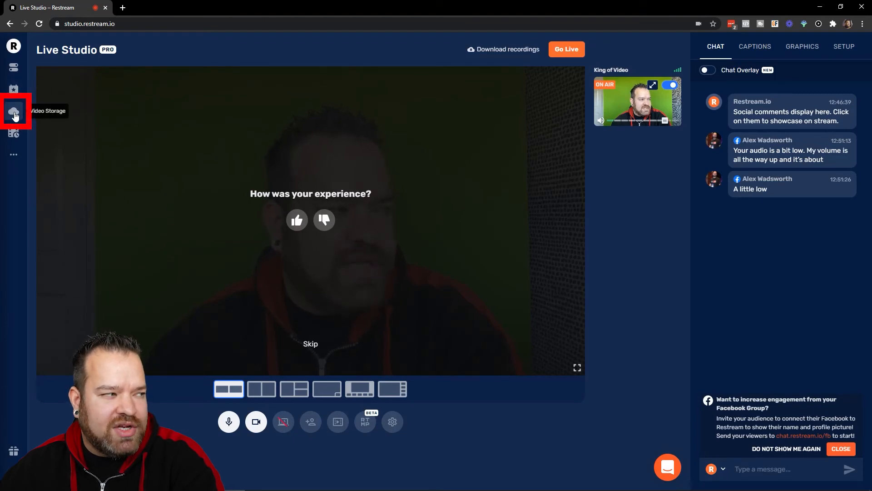
Open the Recordings tab in Video Storage
{"action": "left_click", "coordinate": [14, 114]}
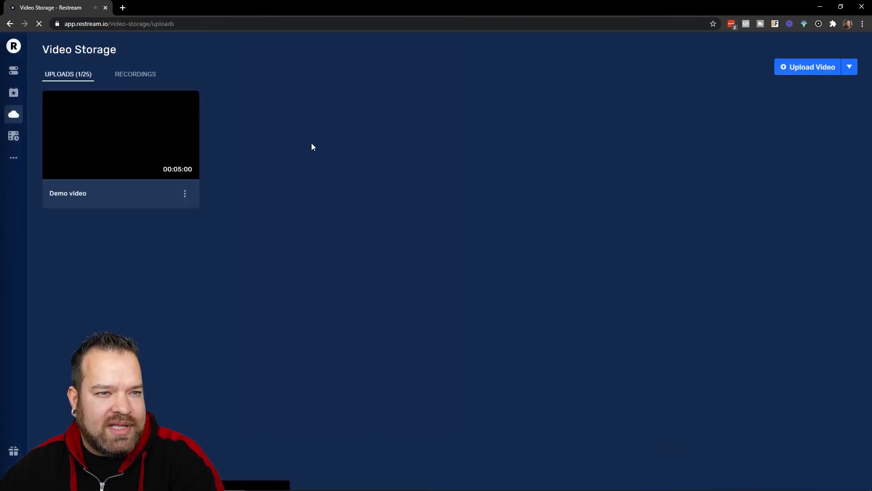
{"action": "left_click", "coordinate": [136, 74]}
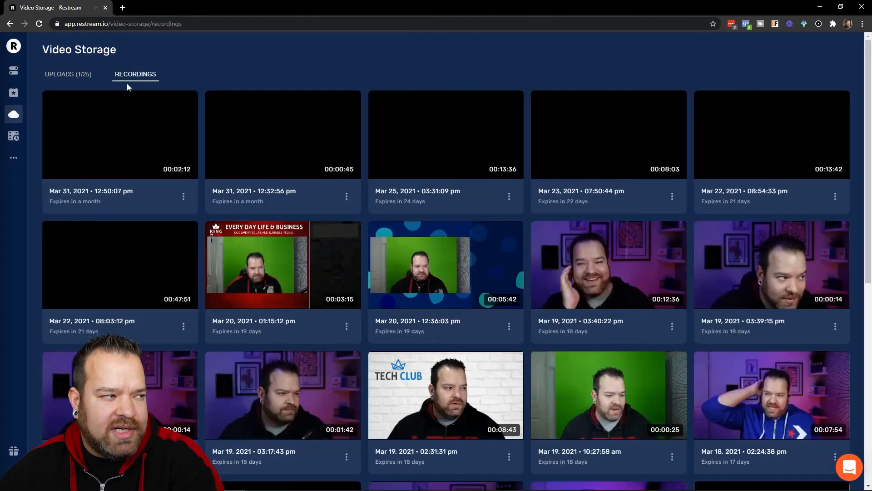